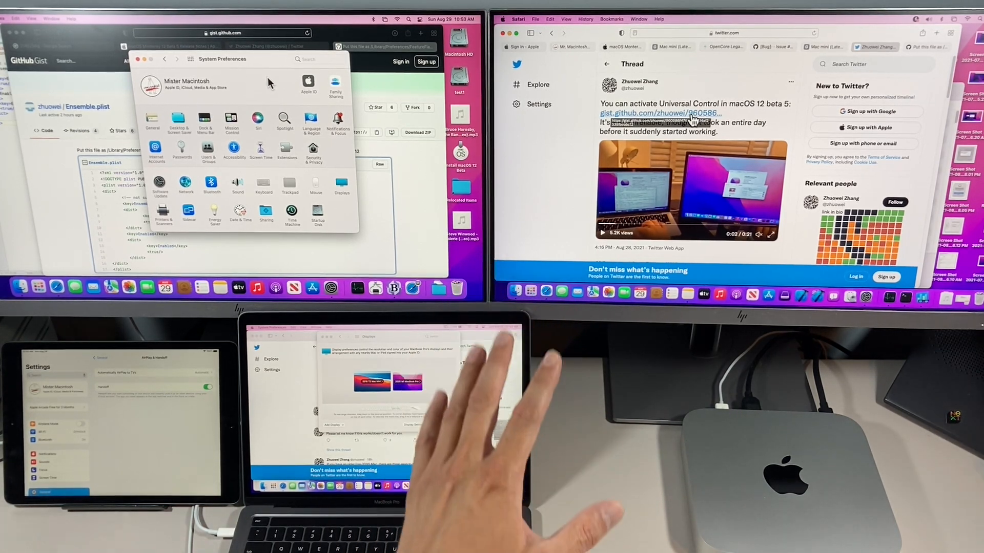
Bring the Ensemble.plist gist forward and scroll to its FeatureFlags/Domain install instructions.
{"action": "left_click", "coordinate": [668, 113]}
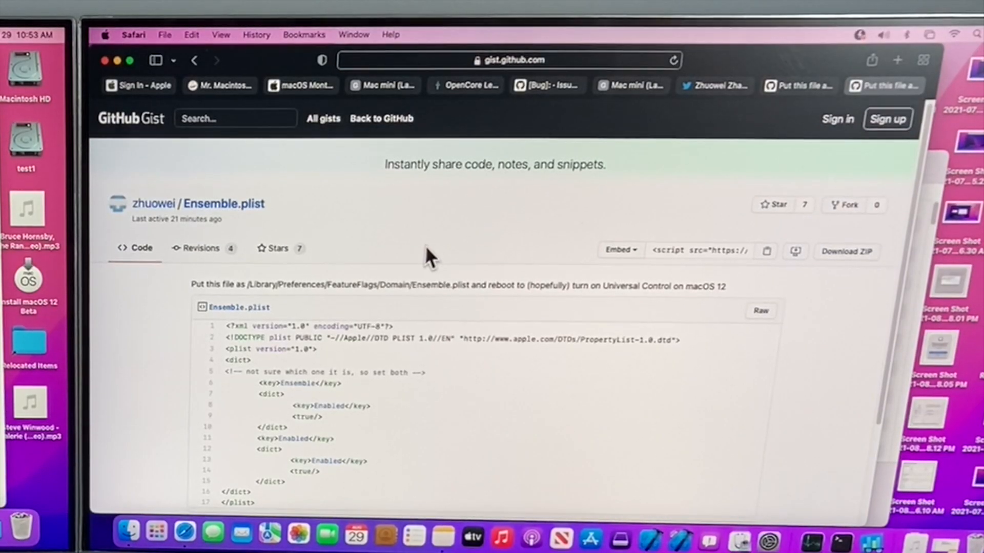
{"action": "scroll", "scroll_direction": "down", "scroll_amount": 3}
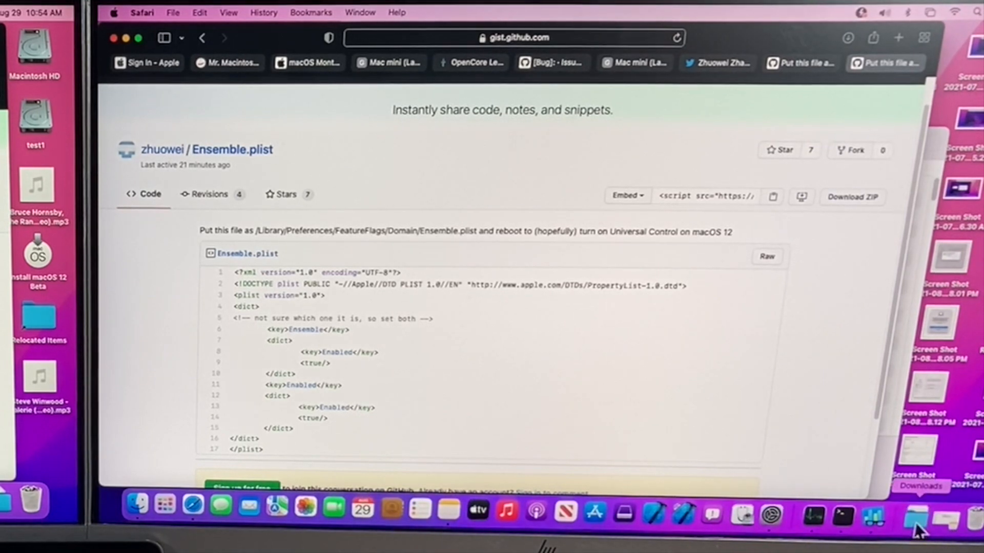
Open the Downloads folder and select the downloaded Ensemble.plist file.
{"action": "left_click", "coordinate": [915, 520]}
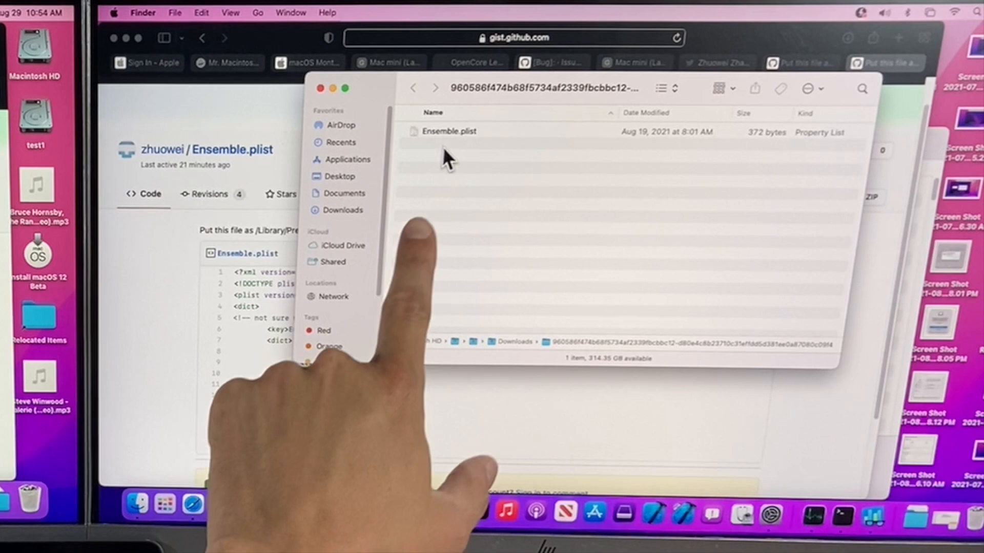
{"action": "left_click", "coordinate": [450, 131]}
{"action": "type", "text": "/Library/P"}
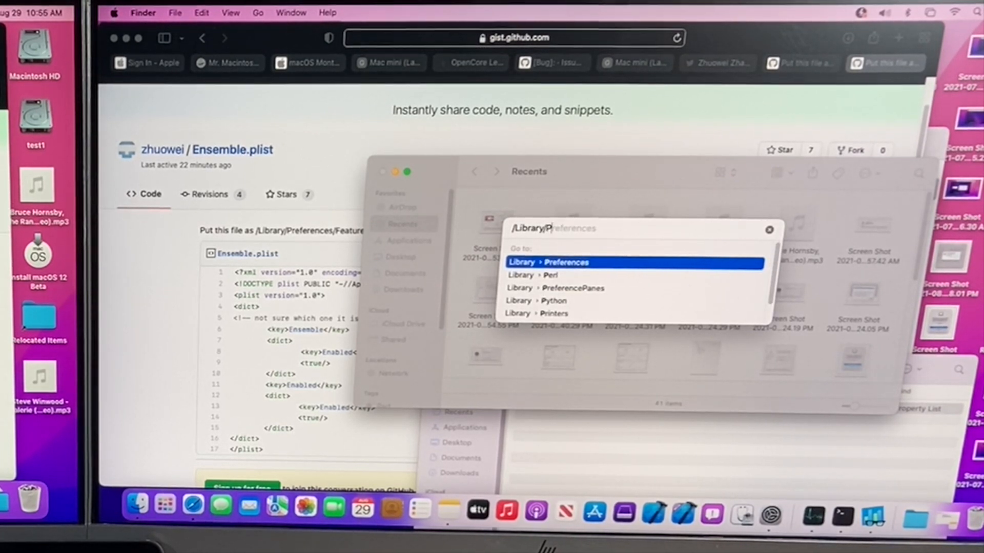
Go to /Library/Preferences and show its contents as a list.
{"action": "key", "text": "Return"}
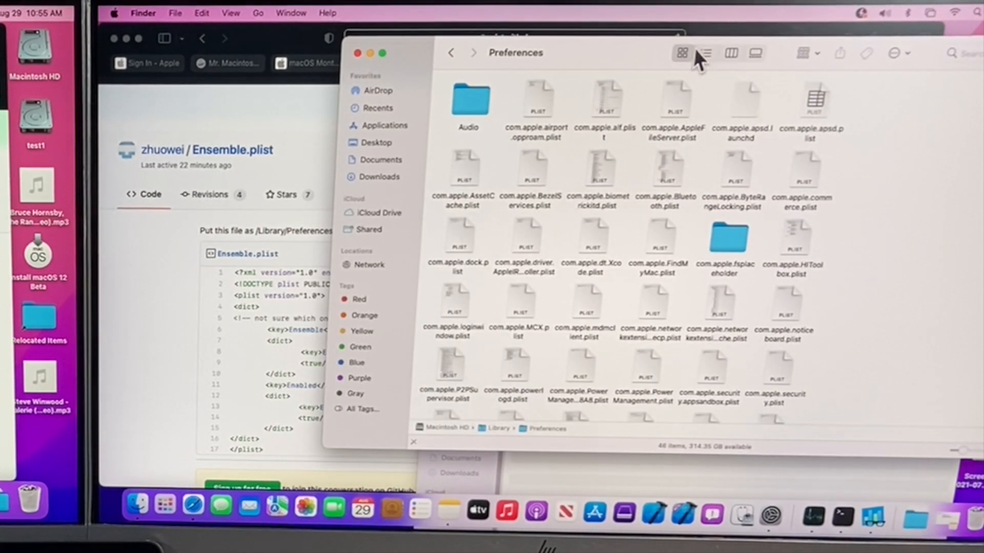
{"action": "left_click", "coordinate": [705, 53]}
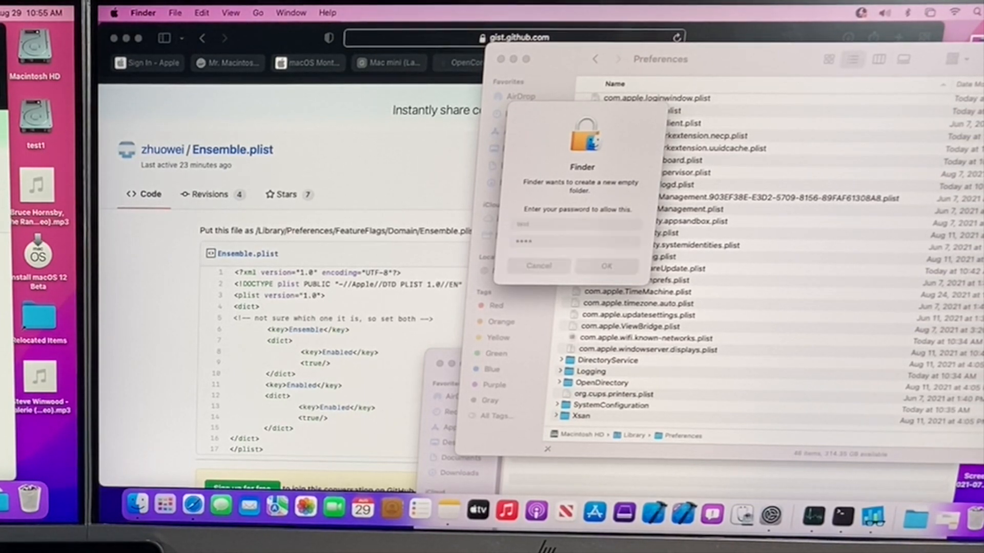
Authorize creating and renaming the FeatureFlags folder with the admin password, then open it.
{"action": "left_click", "coordinate": [607, 267]}
{"action": "type", "text": "FeatureFlags"}
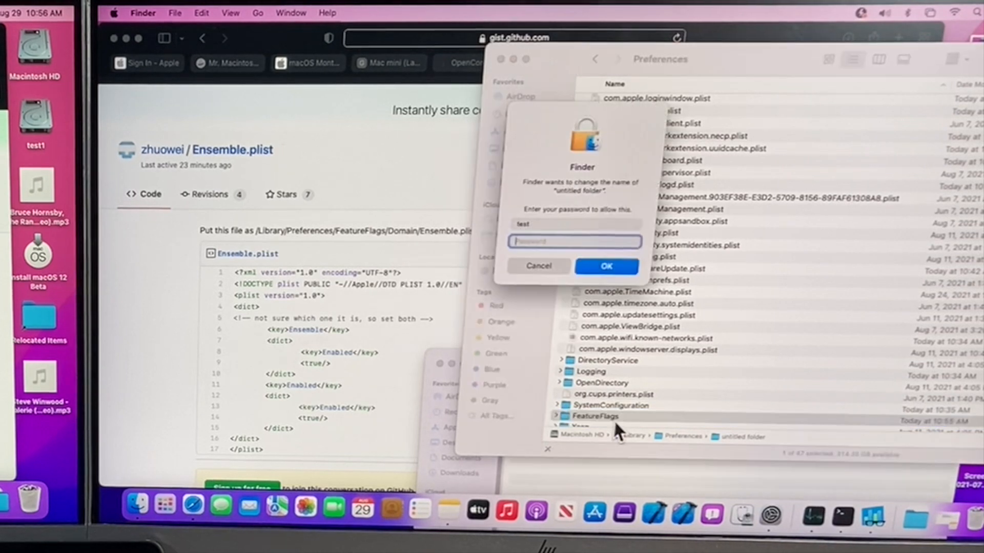
{"action": "type", "text": "••••"}
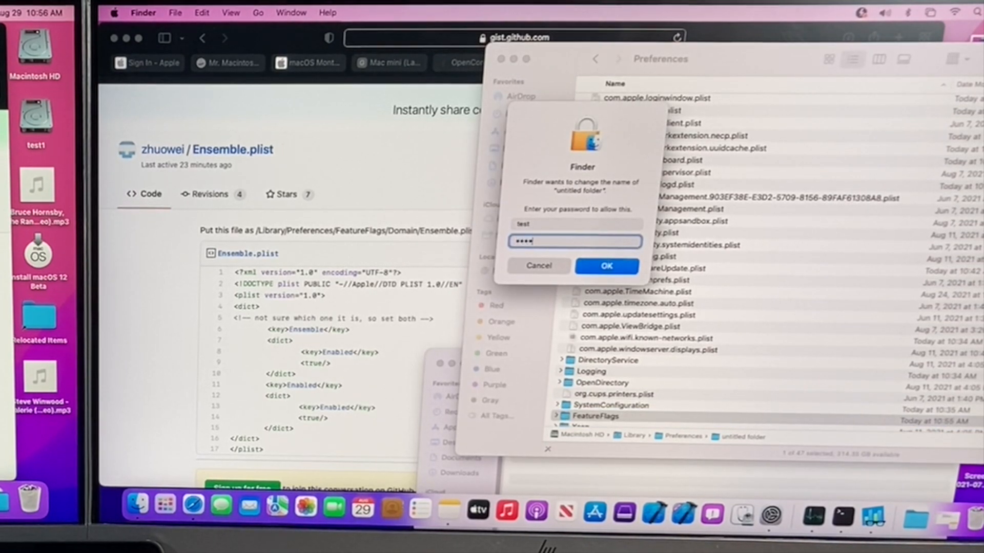
{"action": "left_click", "coordinate": [606, 267]}
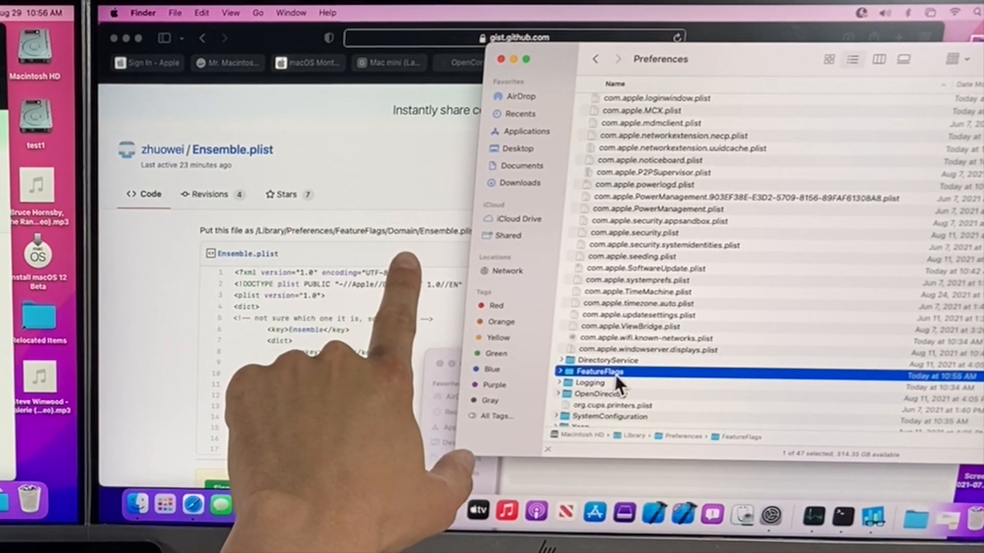
{"action": "double_click", "coordinate": [600, 371]}
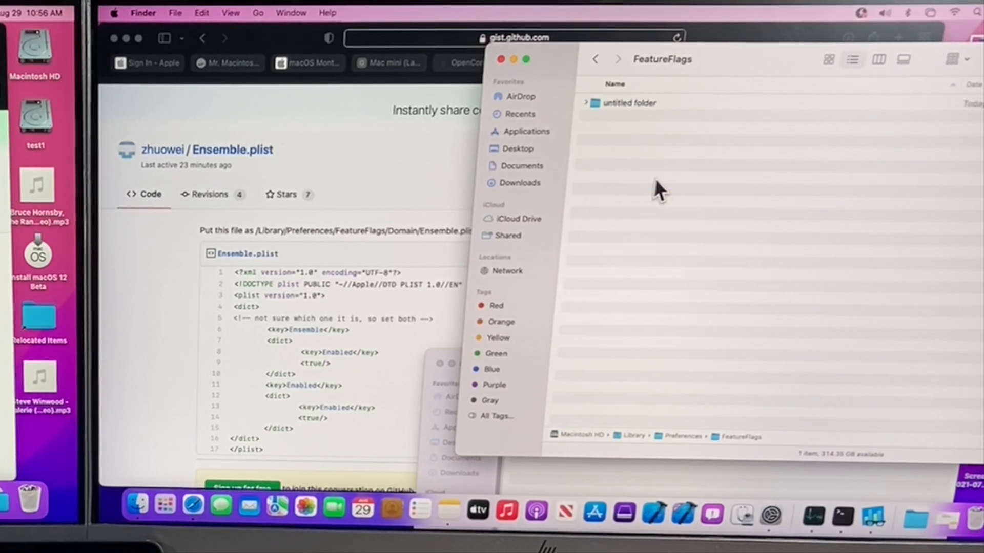
Rename the untitled folder to Domain so Ensemble.plist can sit in FeatureFlags/Domain.
{"action": "left_click", "coordinate": [629, 103]}
{"action": "type", "text": "Domai"}
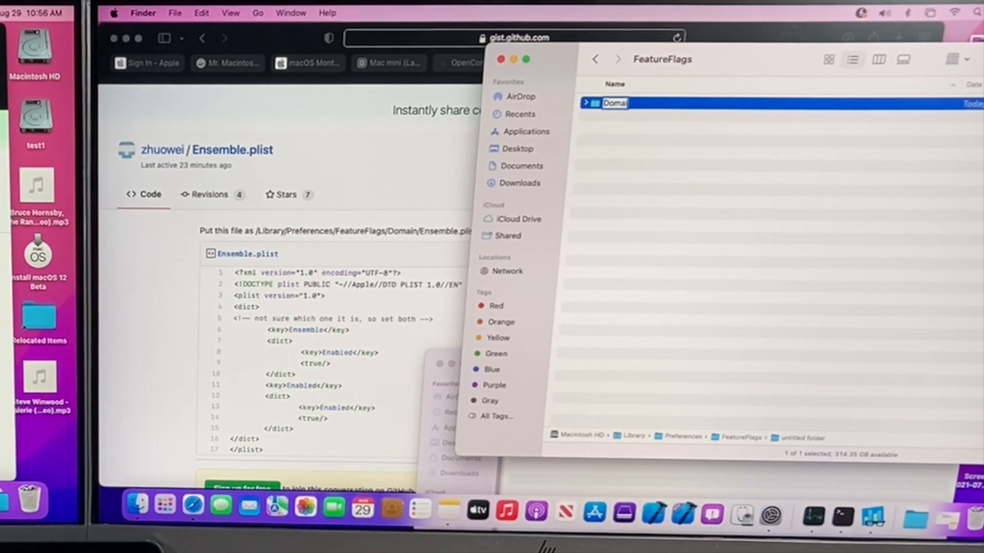
{"action": "key", "text": "Return"}
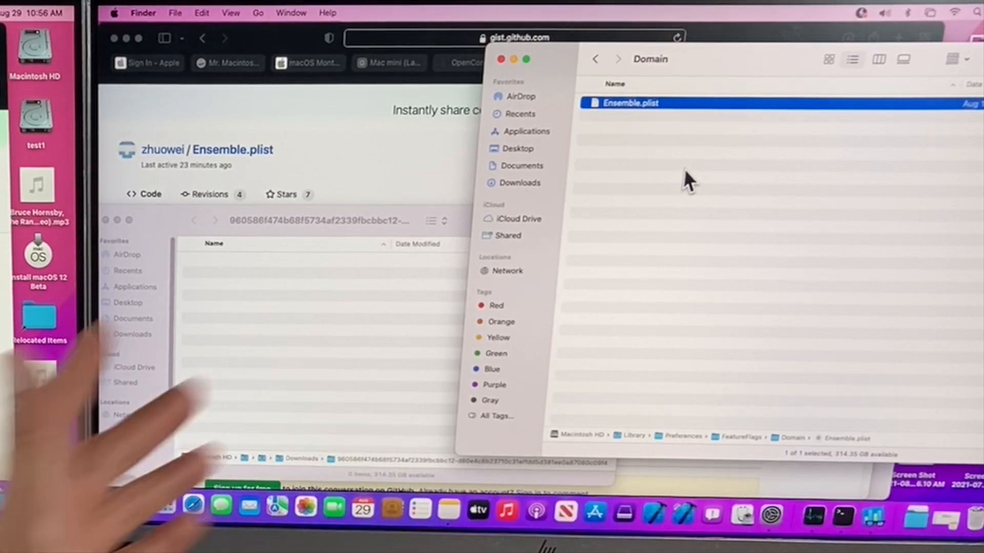
{"action": "left_click", "coordinate": [117, 13]}
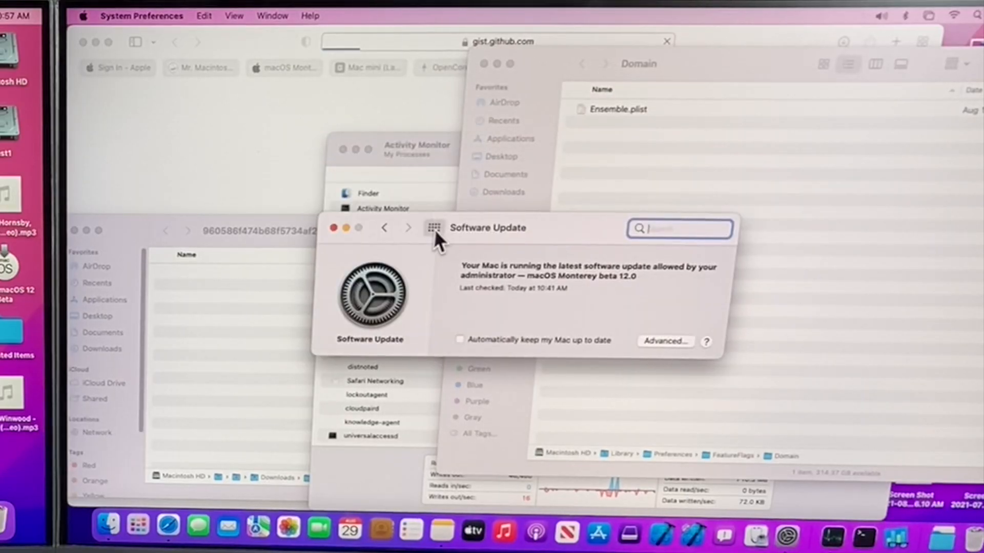
Show all preference panes and open Displays with the Mac mini and MacBook Pro.
{"action": "left_click", "coordinate": [432, 228]}
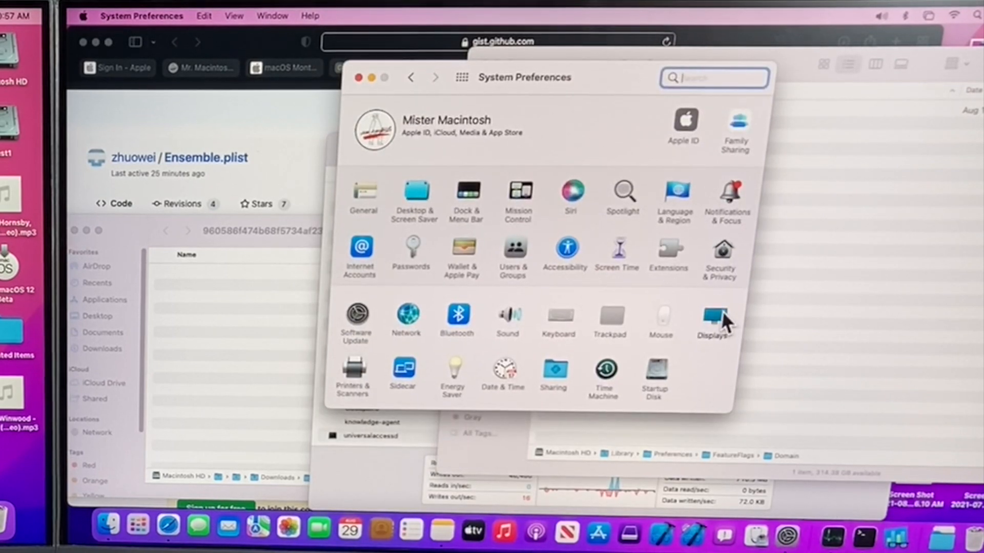
{"action": "left_click", "coordinate": [710, 317]}
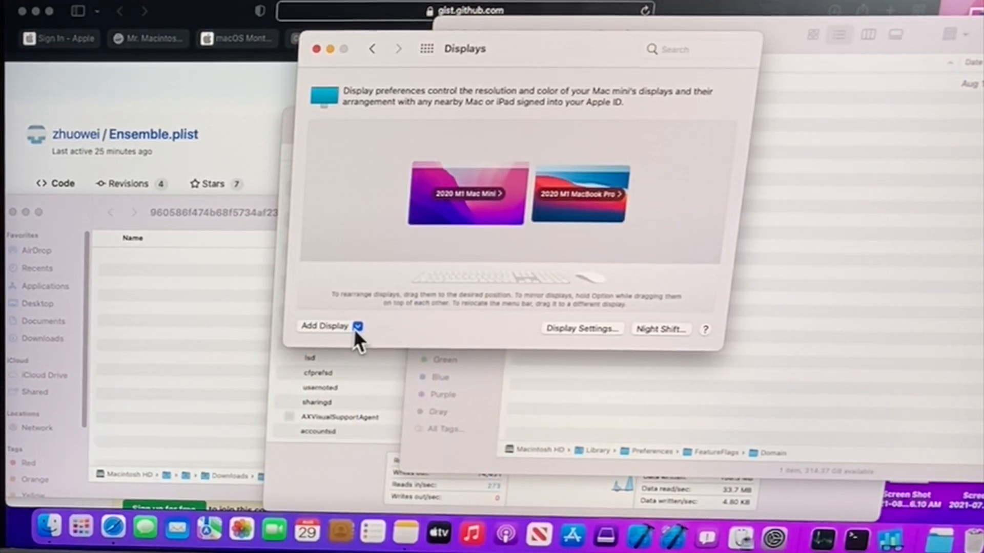
{"action": "left_click", "coordinate": [358, 326]}
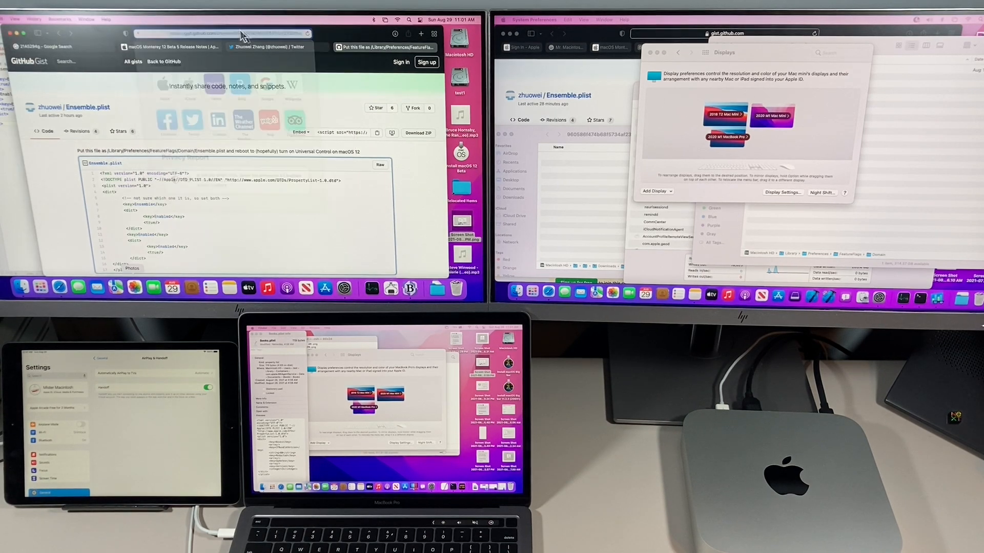
Reveal the full web address of the Ensemble.plist gist in the address bar.
{"action": "left_click", "coordinate": [238, 32]}
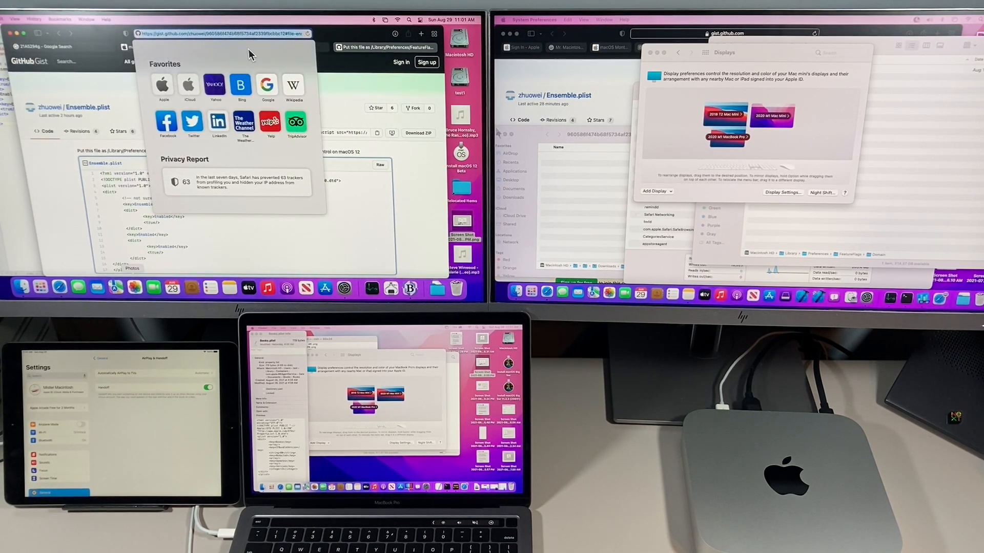